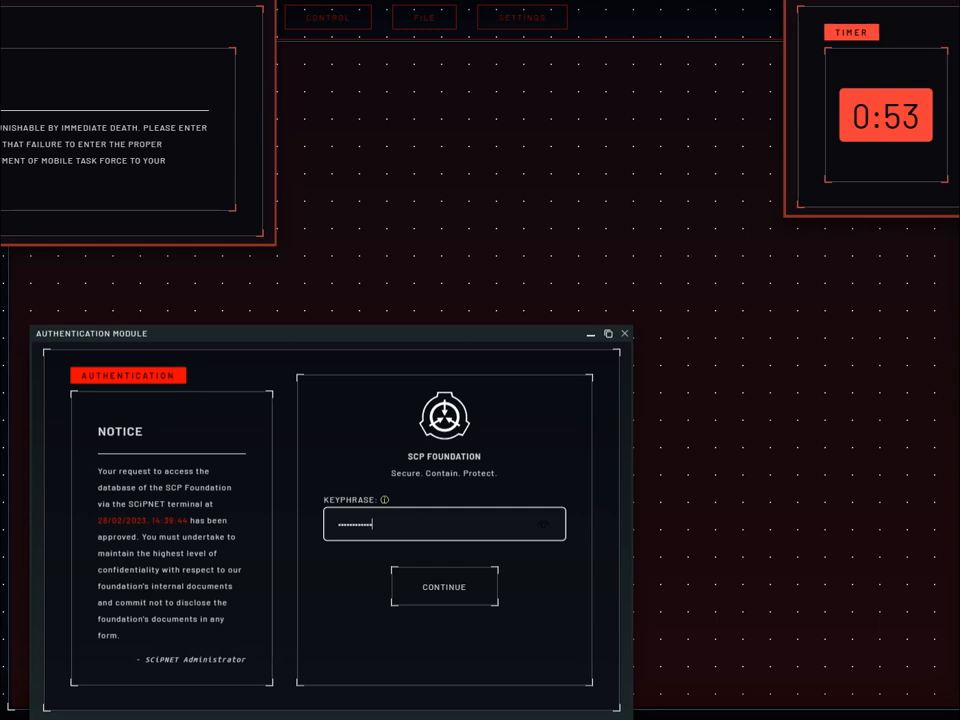
Step: View the bandicam screenshot of the old chat in Photos at 100% zoom
left_click(443, 586)
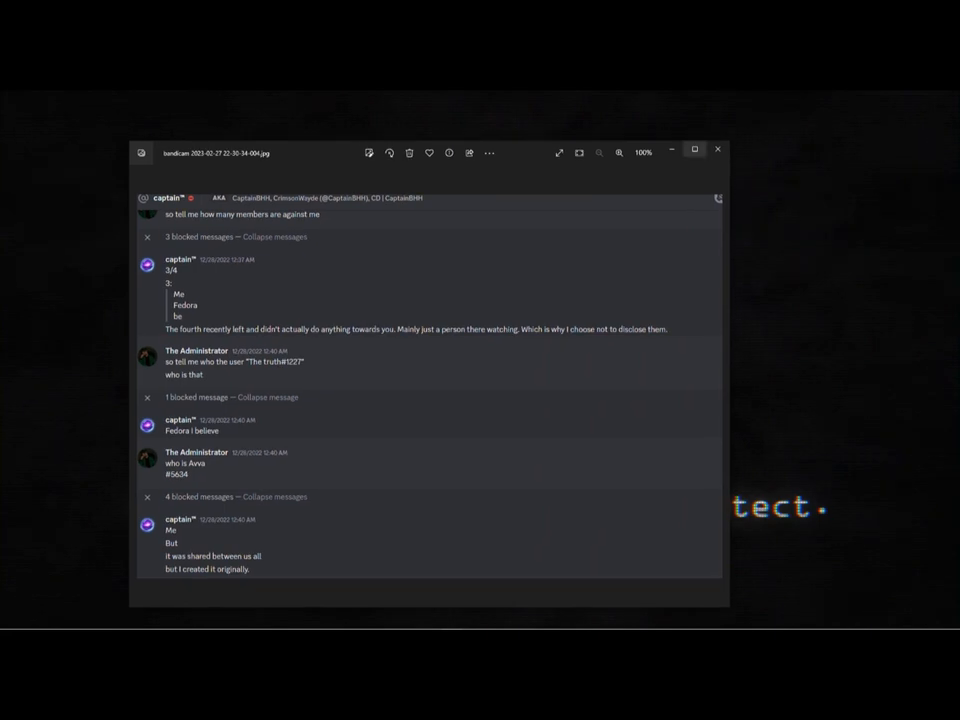
mouse_move(694, 151)
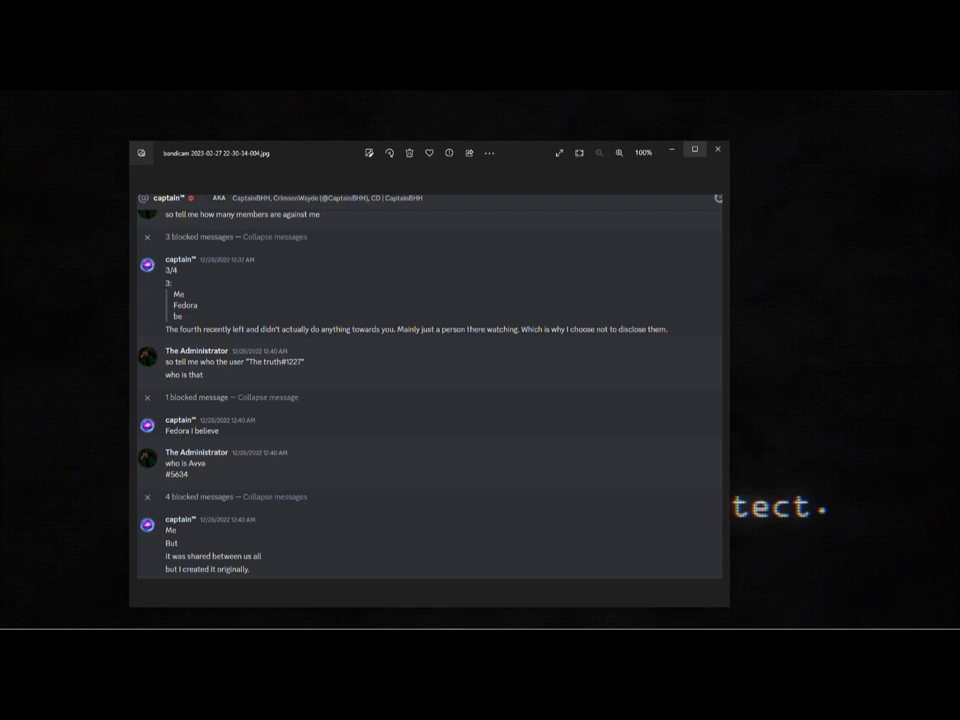
left_click(722, 152)
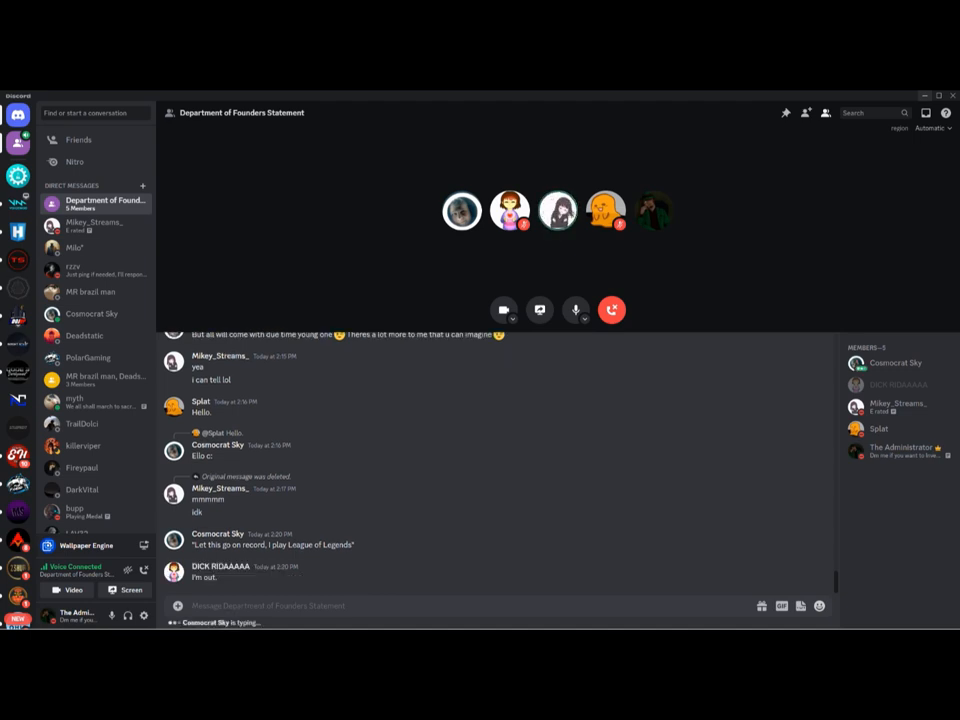
scroll("down", 3)
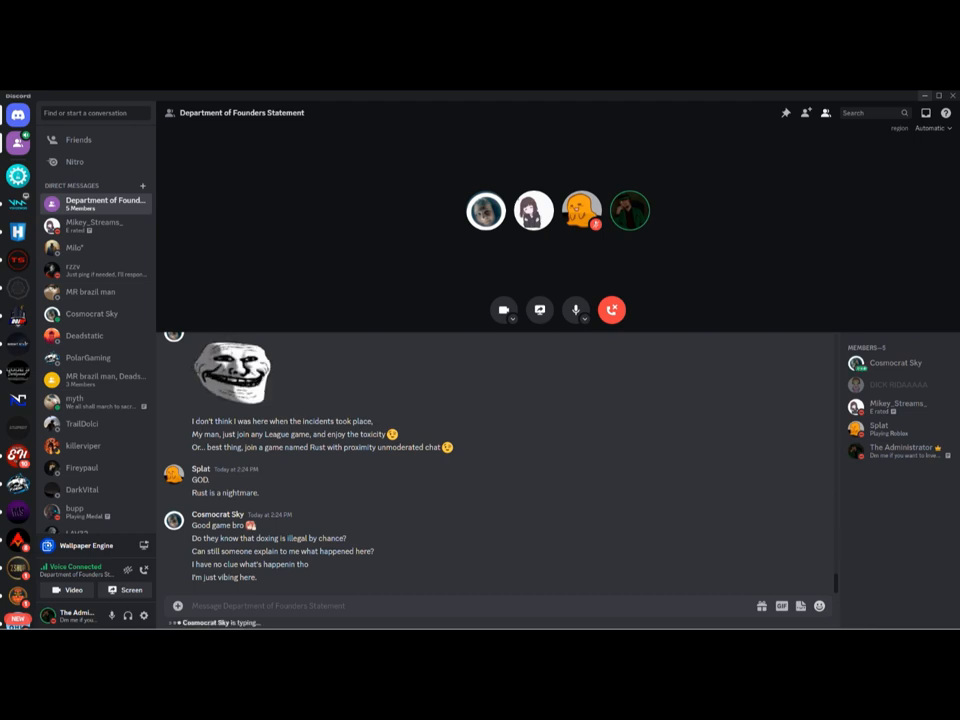
scroll("down", 3)
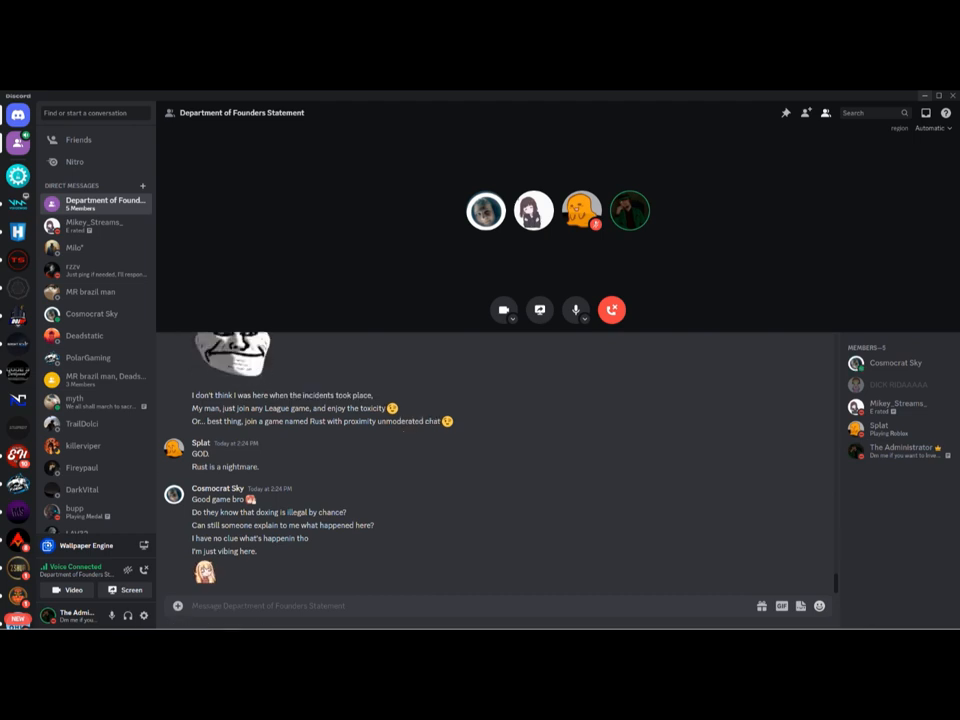